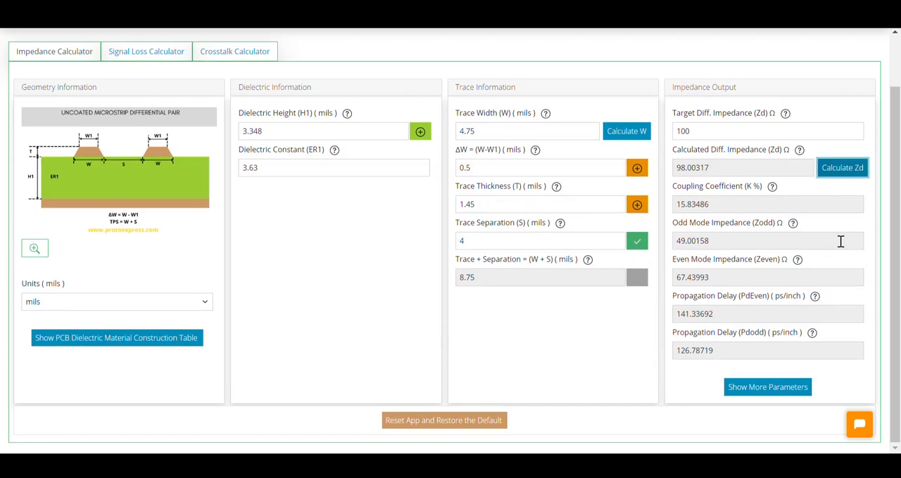
{"action": "mouse_move", "coordinate": [840, 256]}
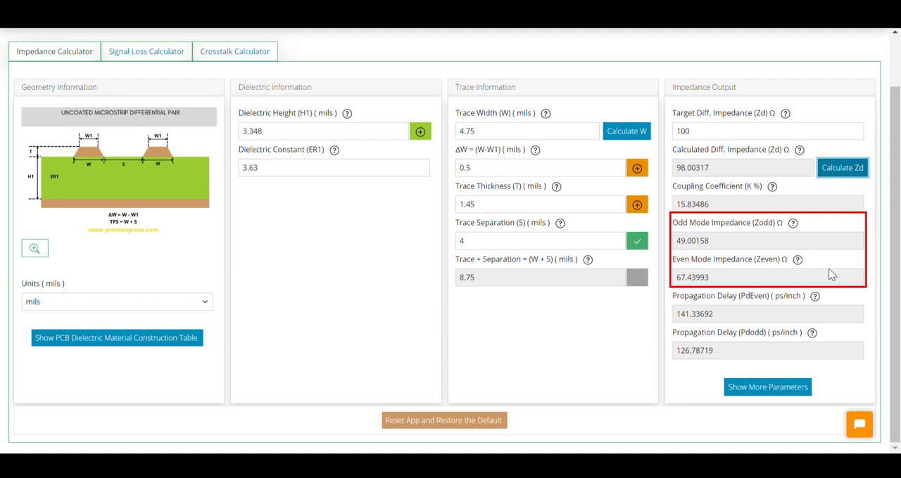
Step: Show the extra impedance parameters, including mutual inductance and mutual capacitance, for the pair
{"action": "left_click", "coordinate": [767, 387]}
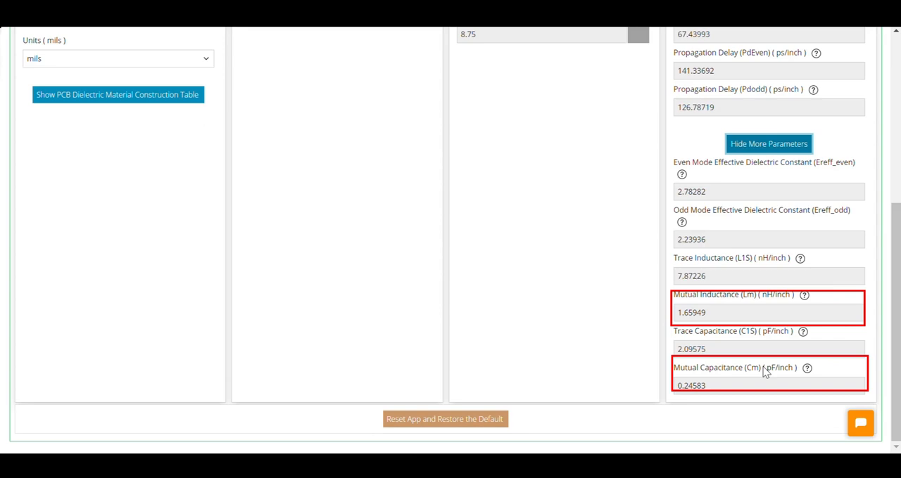
{"action": "scroll", "scroll_direction": "up", "scroll_amount": 3}
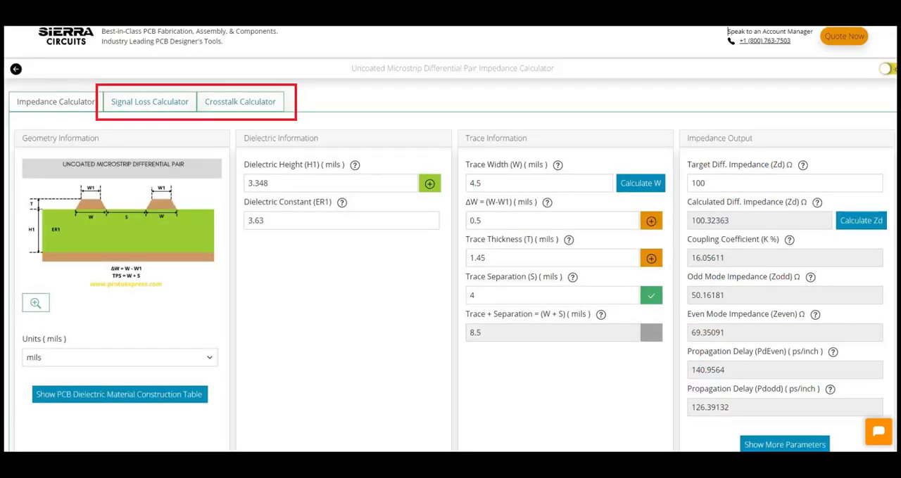
Step: Review signal loss (4.403/4.472 dB) and crosstalk results, then return to structure selection
{"action": "left_click", "coordinate": [149, 101]}
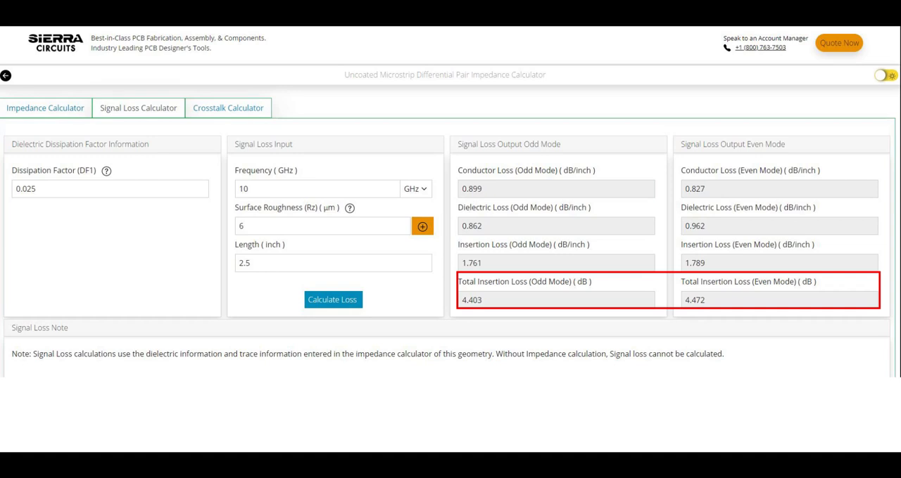
{"action": "left_click", "coordinate": [230, 107]}
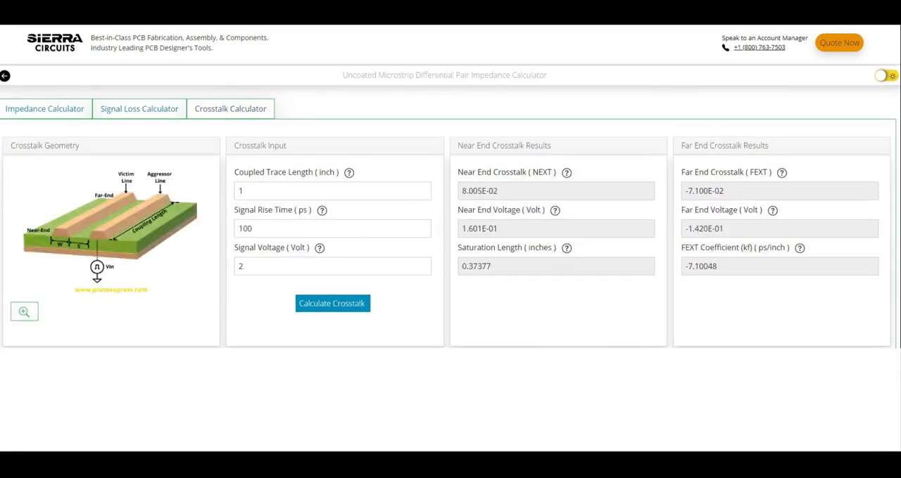
{"action": "left_click", "coordinate": [332, 304]}
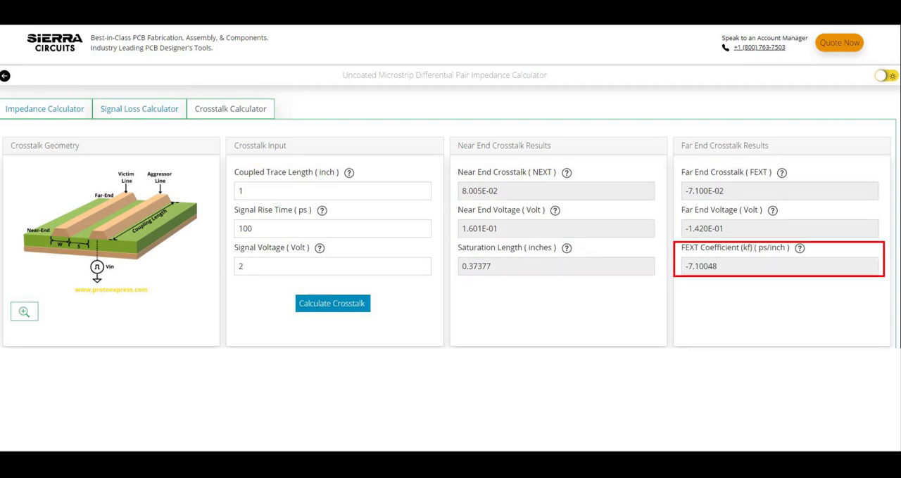
{"action": "left_click", "coordinate": [6, 76]}
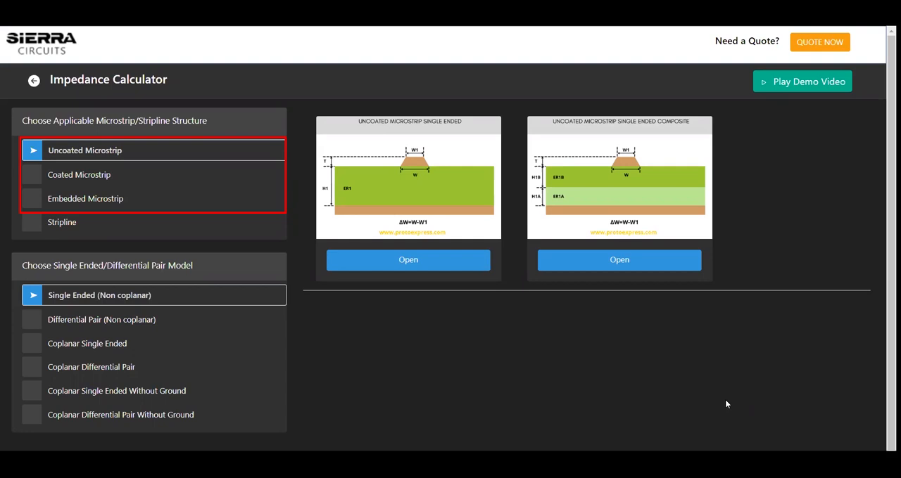
Step: Select Uncoated Microstrip with the Differential Pair (Non coplanar) model
{"action": "left_click", "coordinate": [62, 223]}
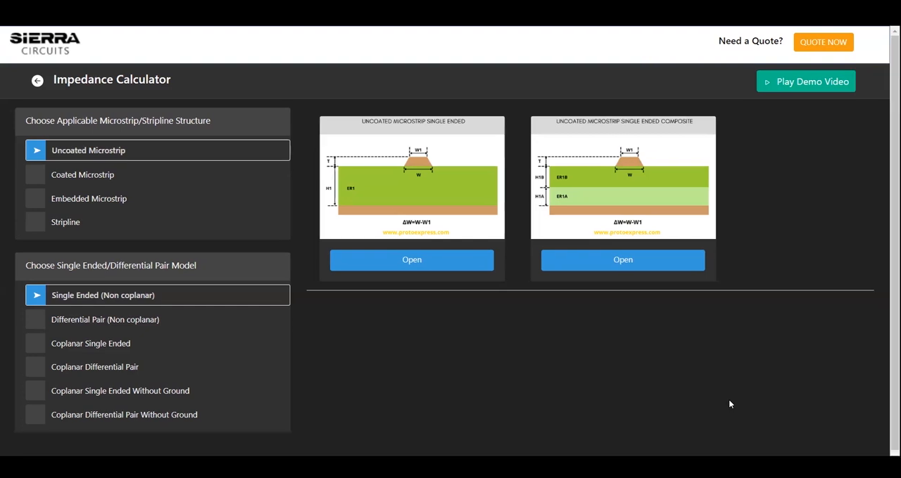
{"action": "mouse_move", "coordinate": [153, 218]}
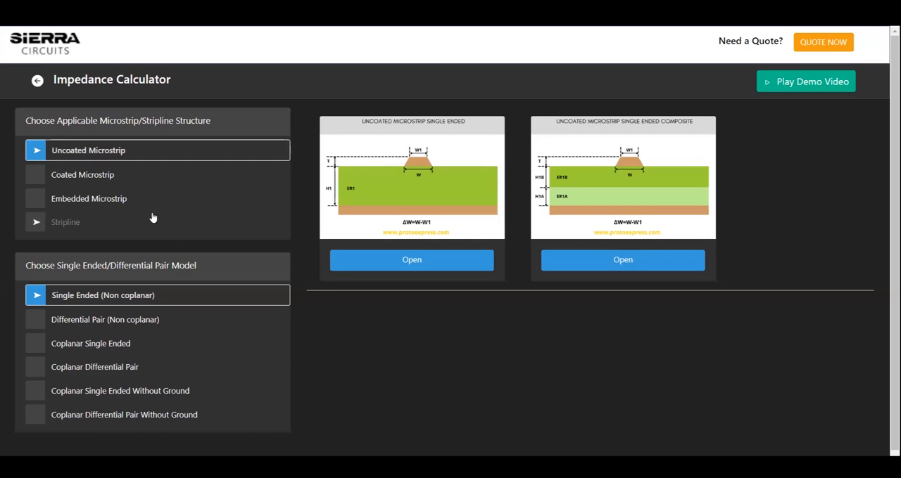
{"action": "left_click", "coordinate": [107, 318]}
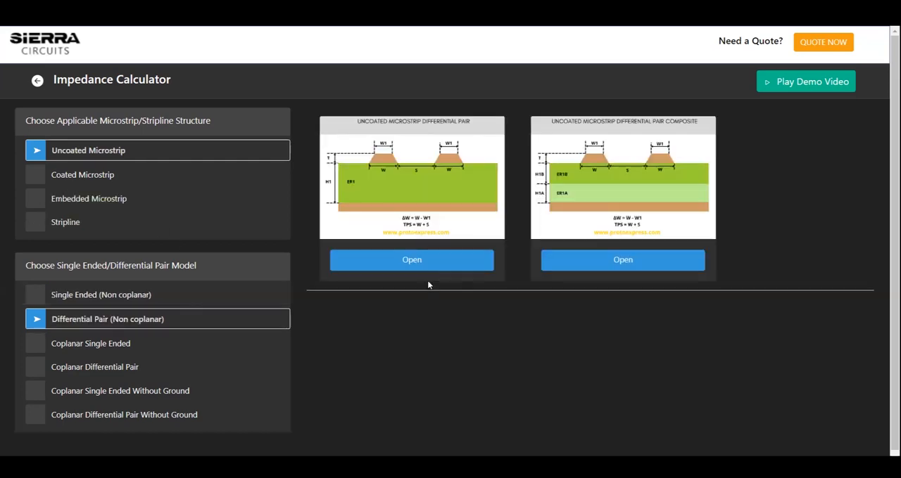
Step: Keep units in mils, enter H1, ER1, W, ΔW, T and S, and compute Zd = 100.32 Ω
{"action": "left_click", "coordinate": [411, 259]}
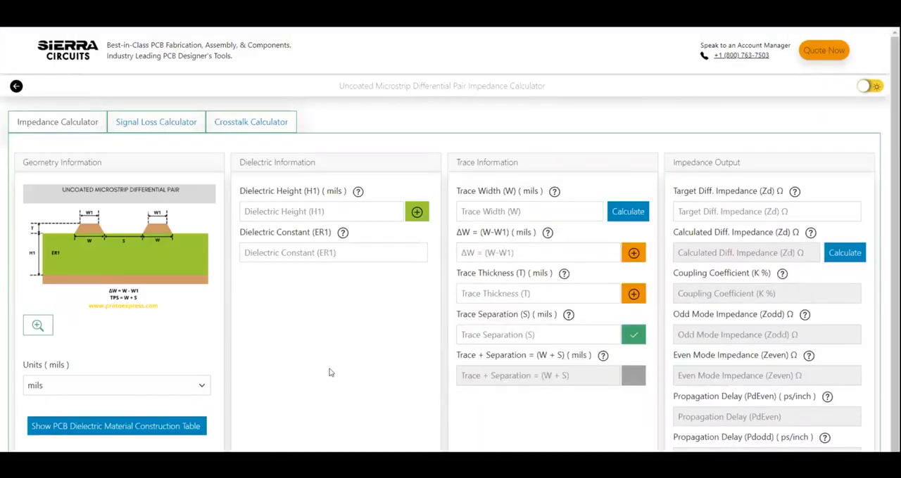
{"action": "left_click", "coordinate": [116, 385]}
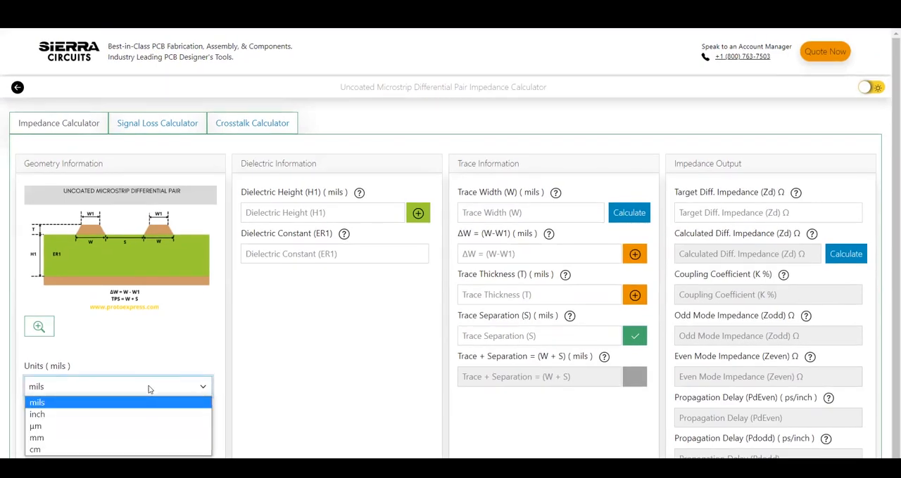
{"action": "left_click", "coordinate": [37, 402]}
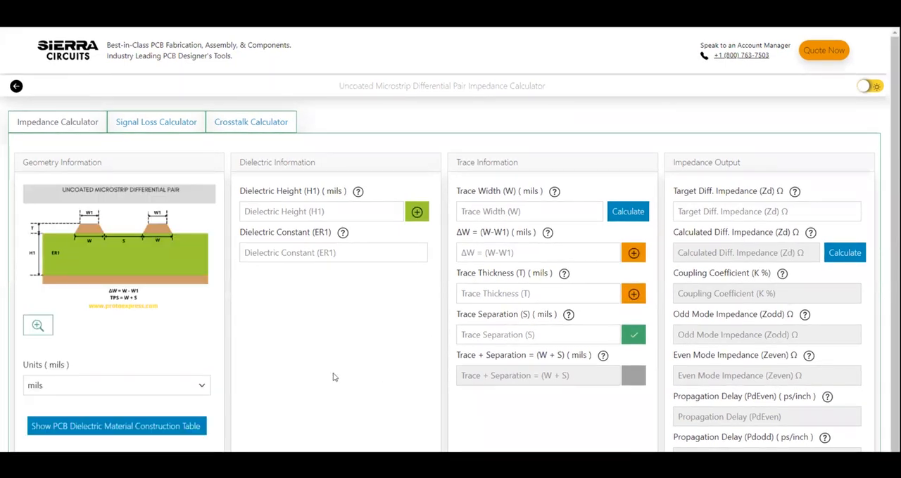
{"action": "left_click", "coordinate": [321, 211]}
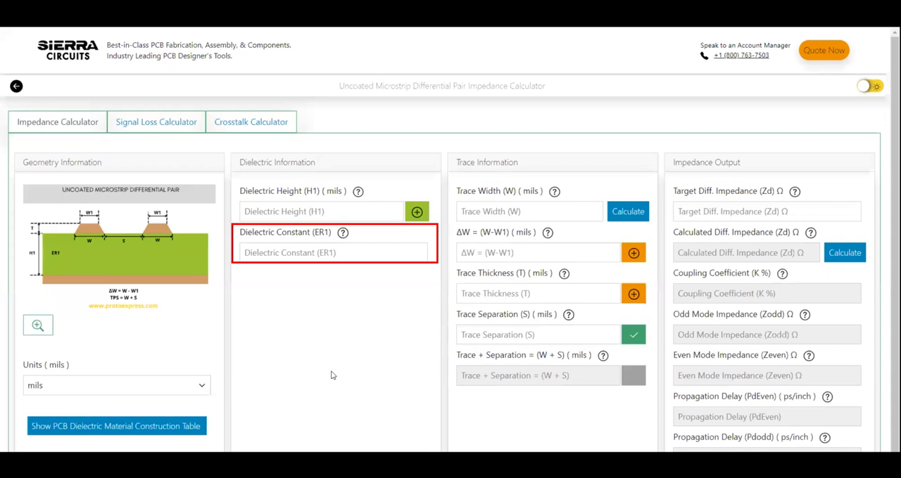
{"action": "left_click", "coordinate": [538, 292]}
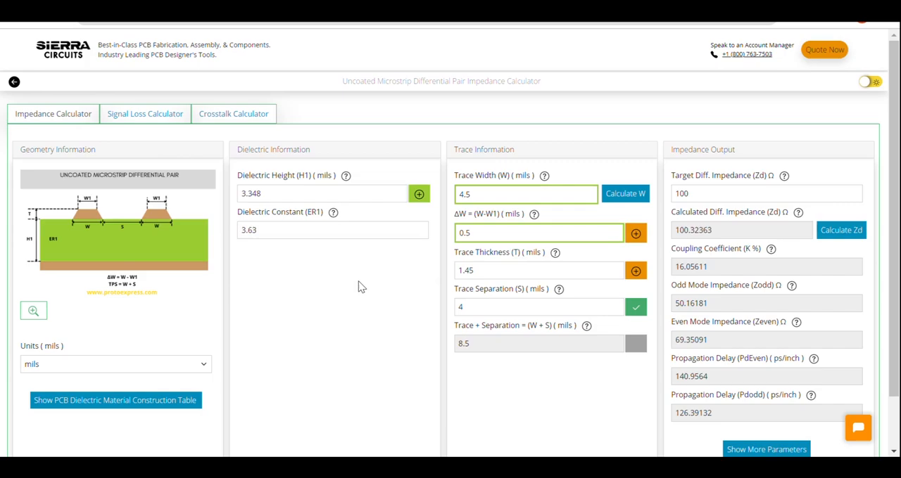
Step: List the Rigid FR370HR Prepreg dielectric constructions with thickness, resin content and Dk/Df values
{"action": "left_click", "coordinate": [543, 176]}
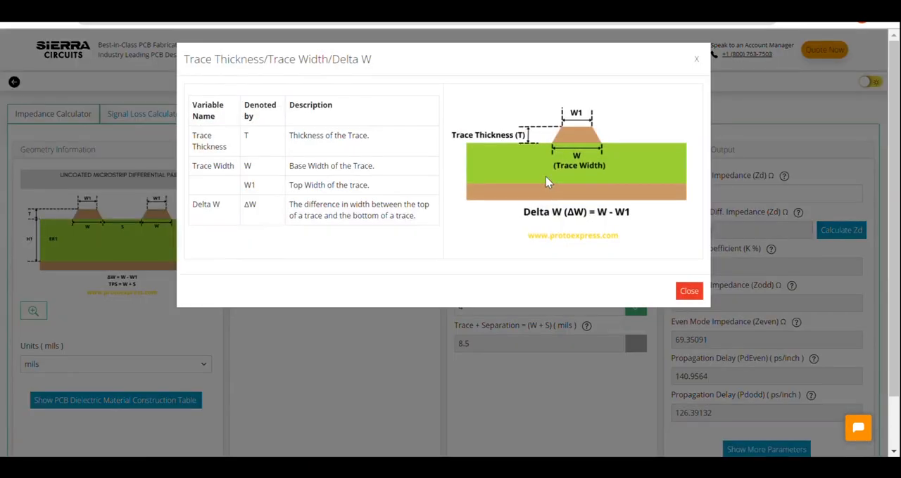
{"action": "left_click", "coordinate": [688, 290]}
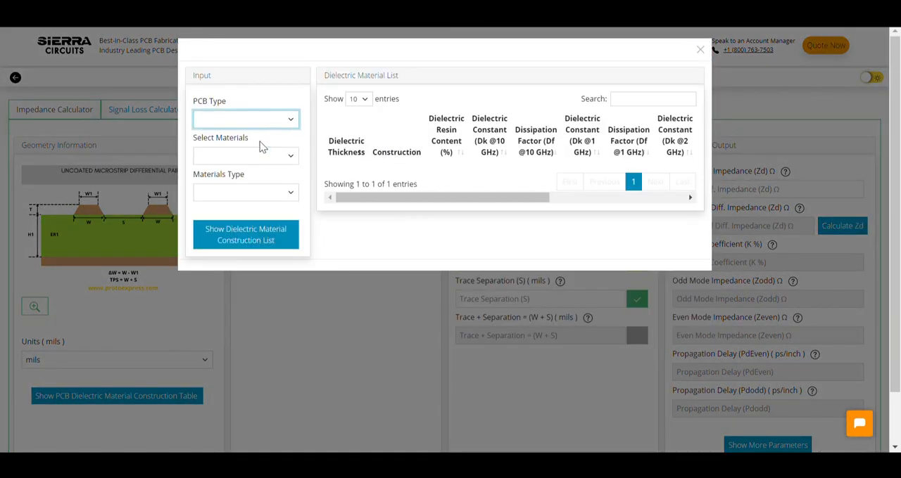
{"action": "left_click", "coordinate": [245, 158]}
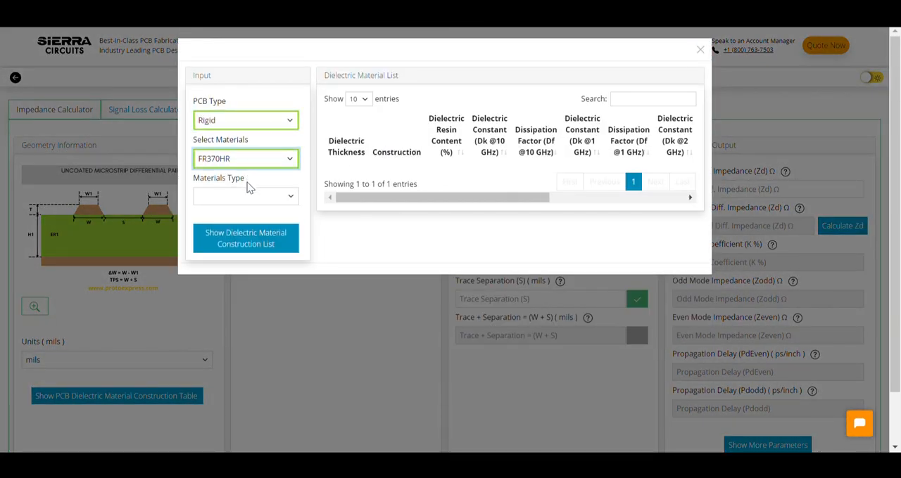
{"action": "left_click", "coordinate": [245, 197]}
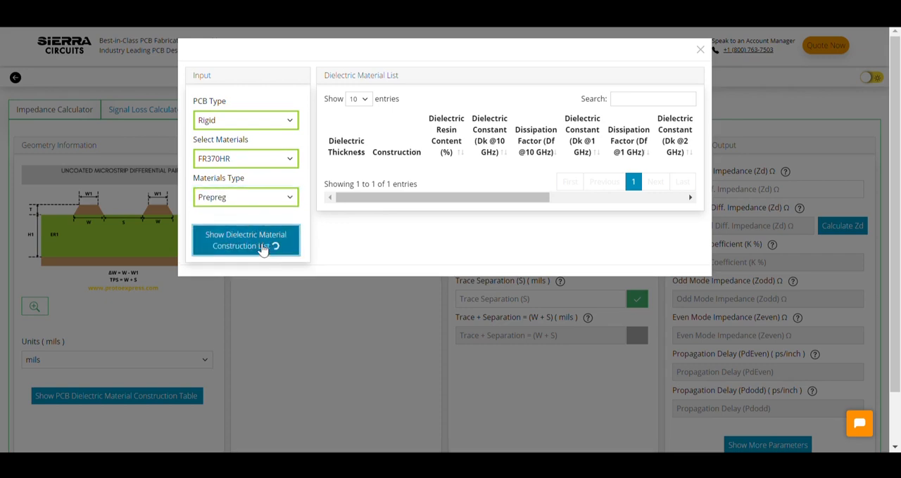
{"action": "left_click", "coordinate": [245, 239]}
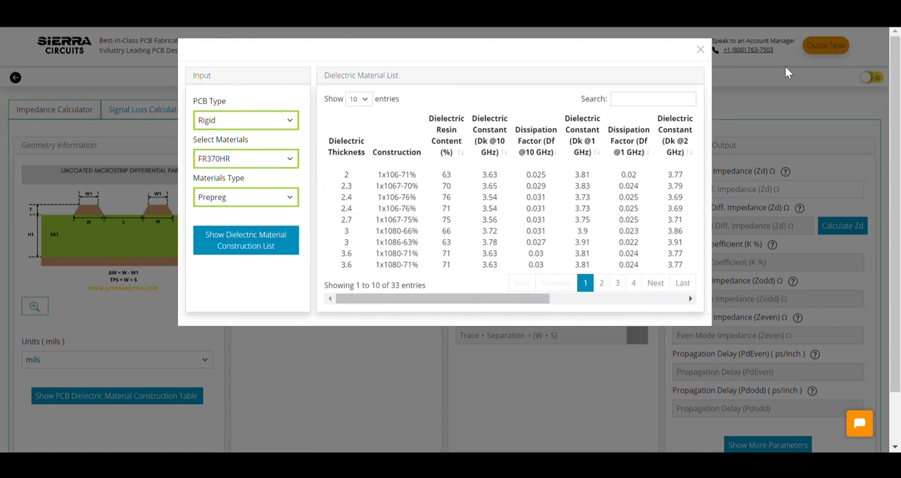
Step: Apply dielectric height 3.348 mils with Er 3.63 and ΔW 0.5 from the dielectric details
{"action": "left_click", "coordinate": [699, 49]}
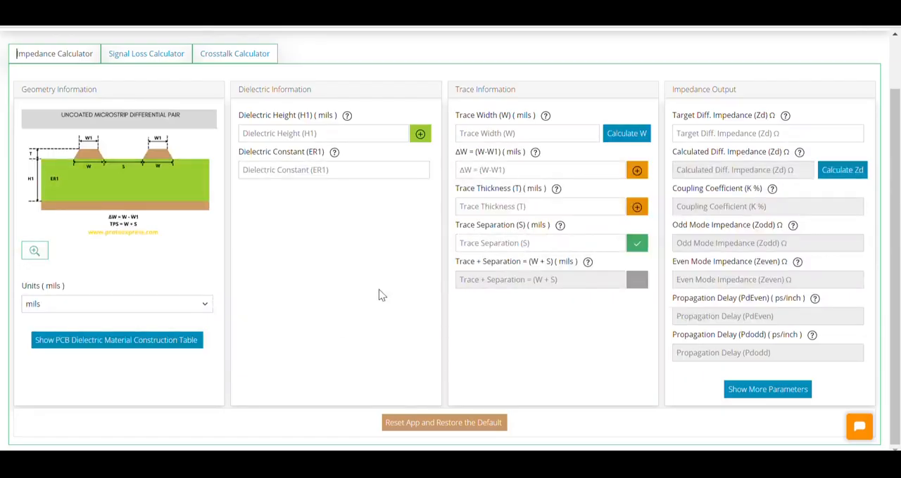
{"action": "left_click", "coordinate": [420, 134]}
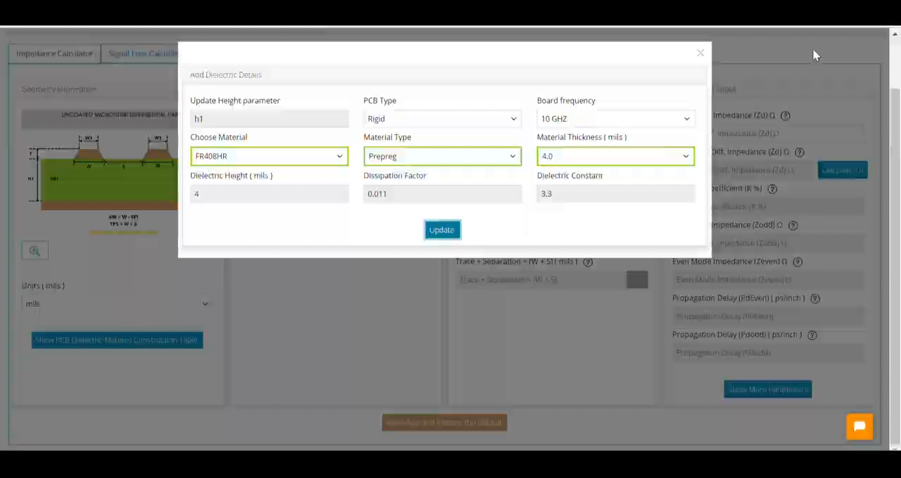
{"action": "left_click", "coordinate": [442, 231]}
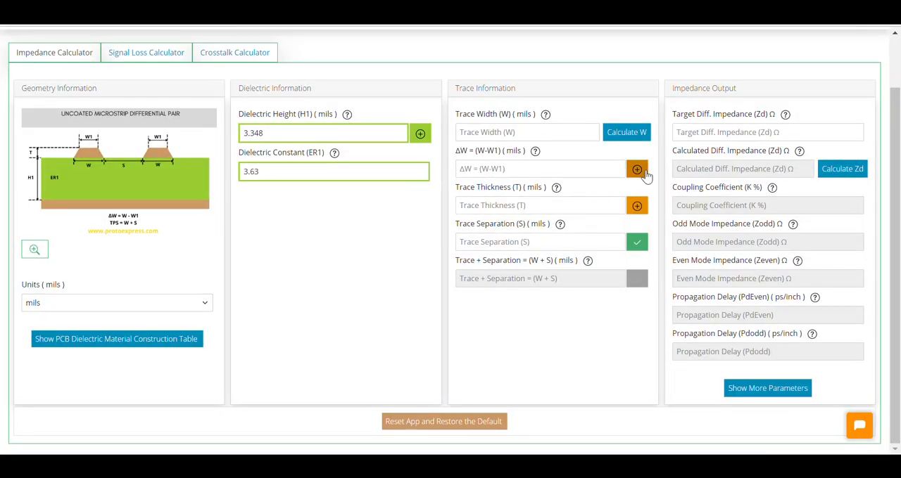
{"action": "left_click", "coordinate": [636, 169]}
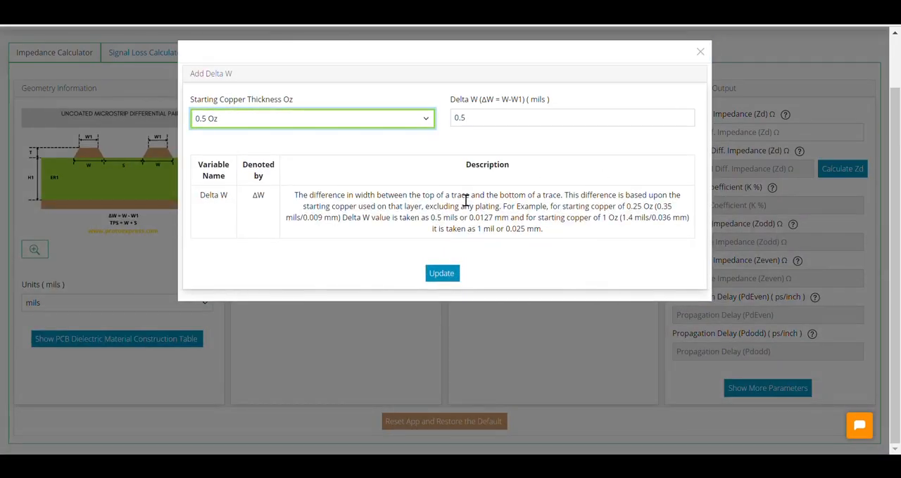
Step: Set trace thickness to 0.35 mils from a 0.25 Oz copper weight
{"action": "left_click", "coordinate": [699, 50]}
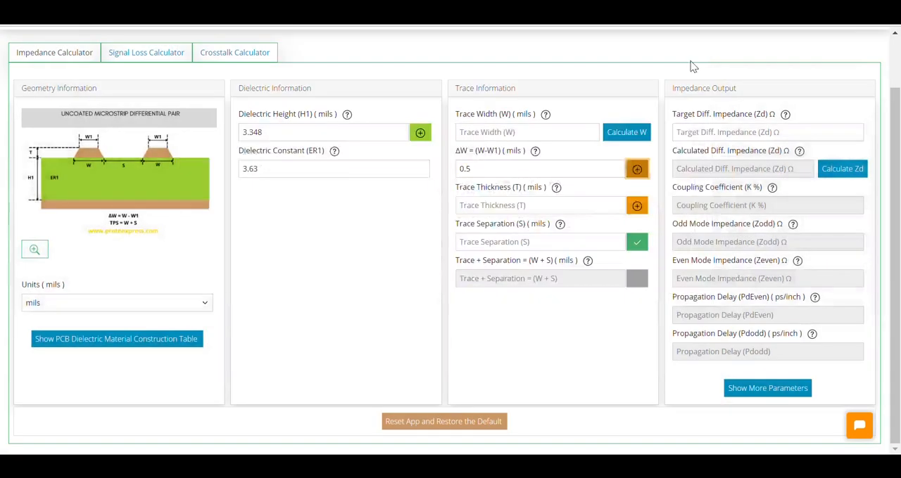
{"action": "left_click", "coordinate": [636, 206]}
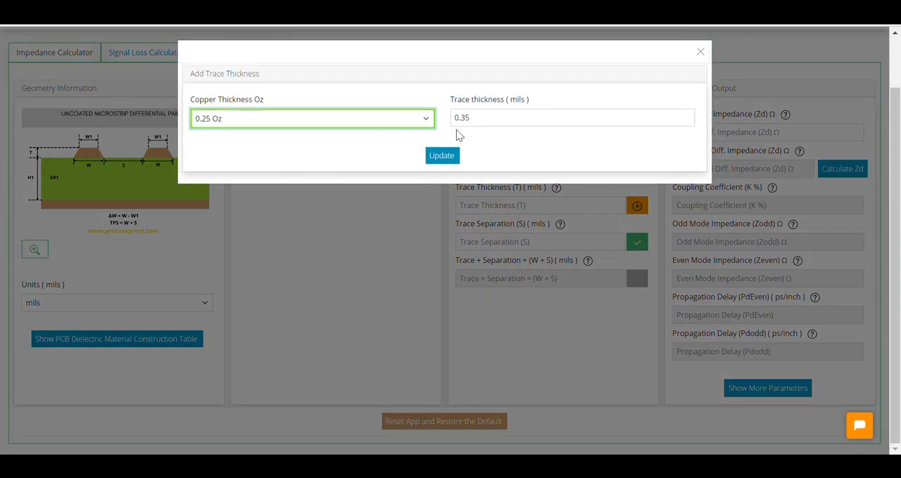
{"action": "left_click", "coordinate": [442, 155]}
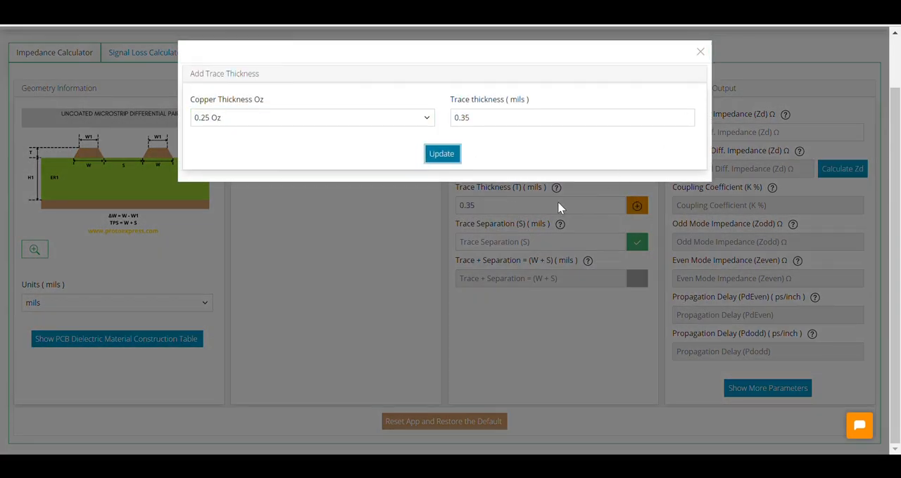
{"action": "left_click", "coordinate": [442, 153]}
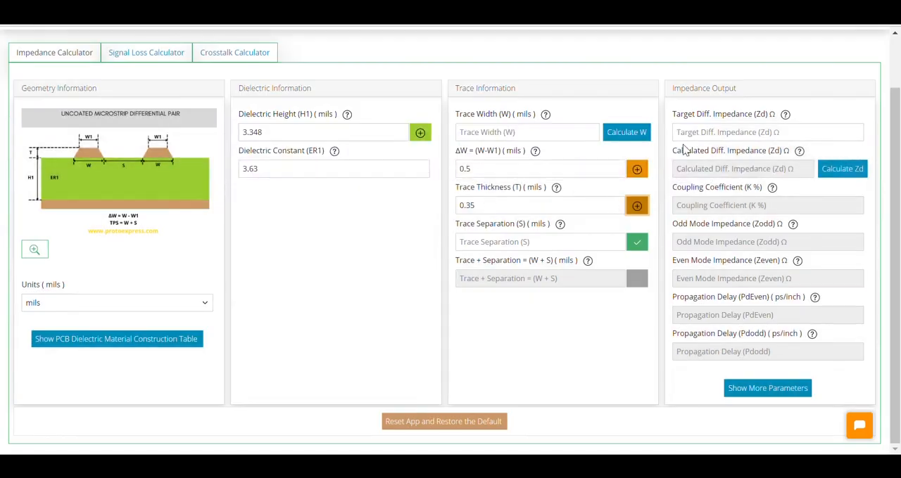
Step: Solve trace width for a 100 Ω target, giving 4.75 mils and 98.00 Ω differential impedance
{"action": "type", "text": "4.75"}
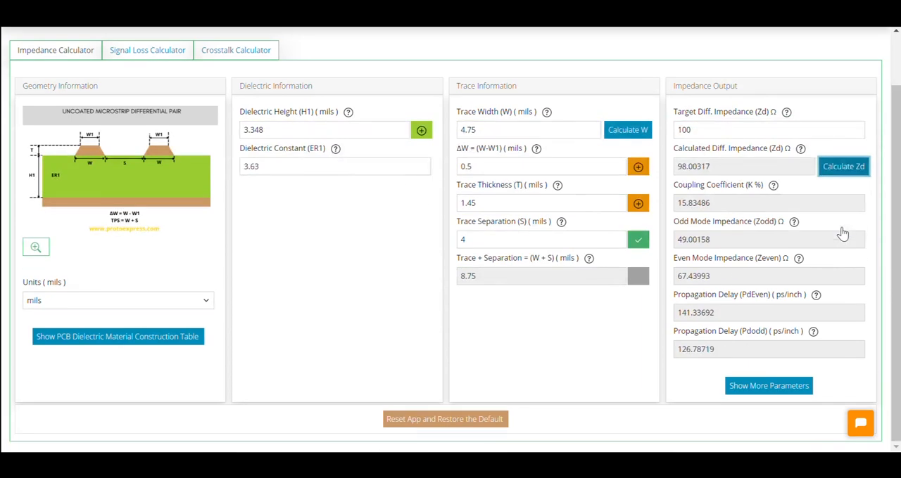
{"action": "left_click", "coordinate": [768, 385]}
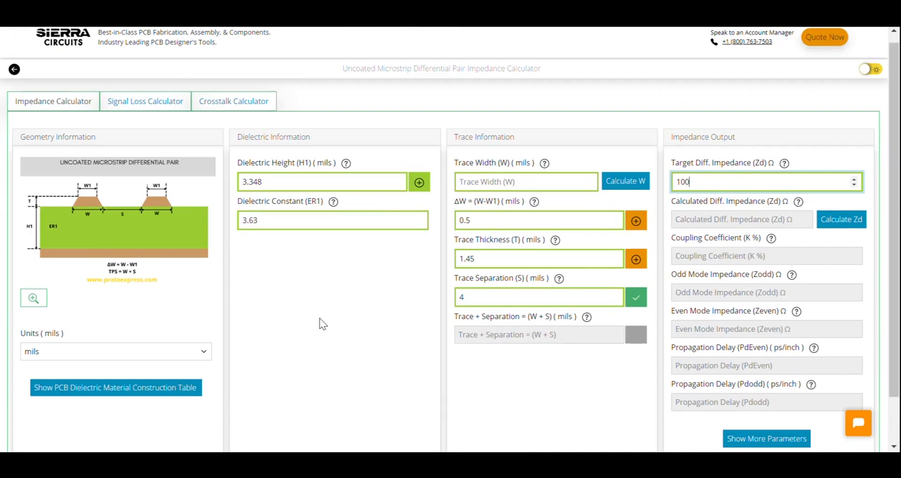
{"action": "left_click", "coordinate": [625, 130]}
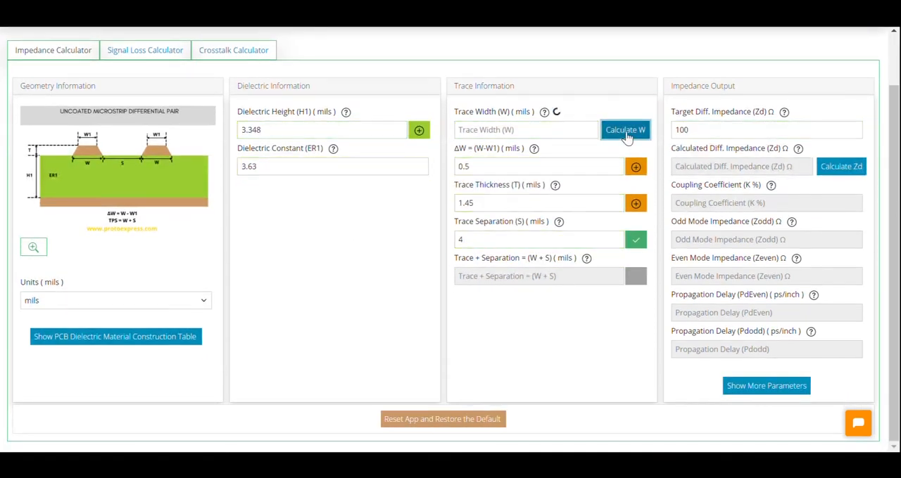
{"action": "left_click", "coordinate": [625, 130]}
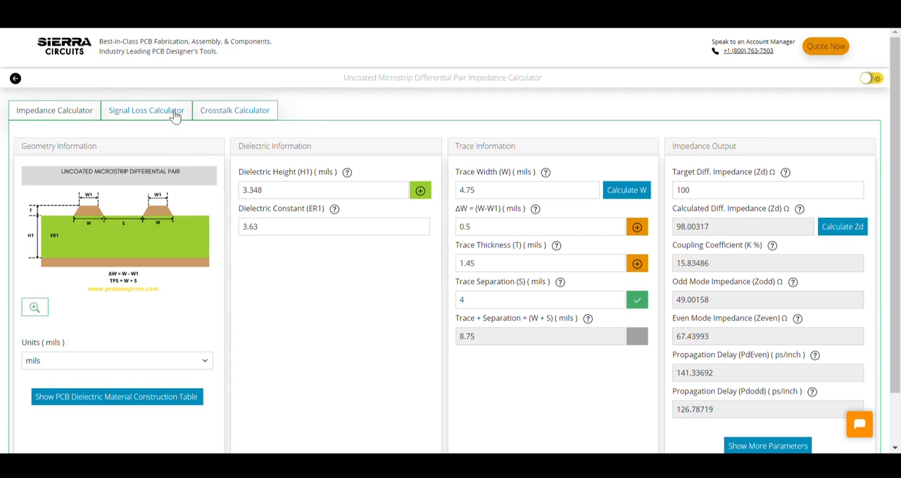
Step: Compute signal loss for DF 0.025, 10 GHz, 6 µm roughness and 2.5 inches: 4.359/4.457 dB total
{"action": "left_click", "coordinate": [146, 110]}
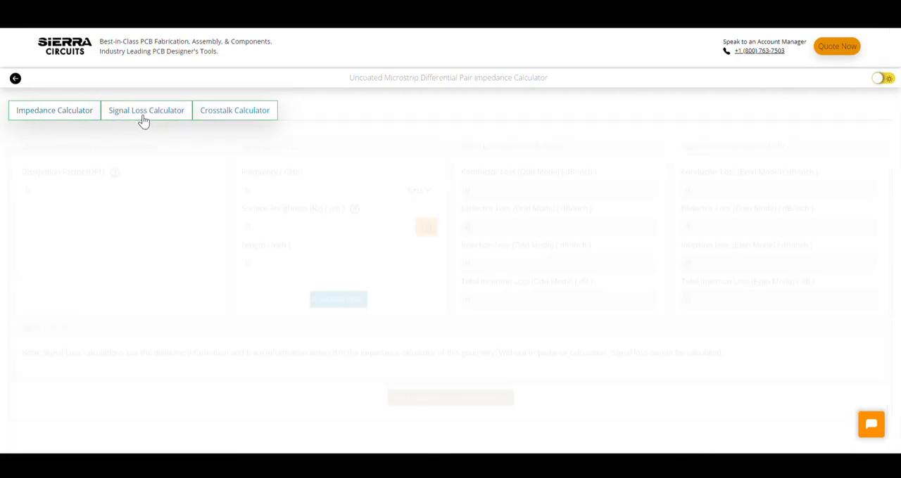
{"action": "left_click", "coordinate": [147, 110]}
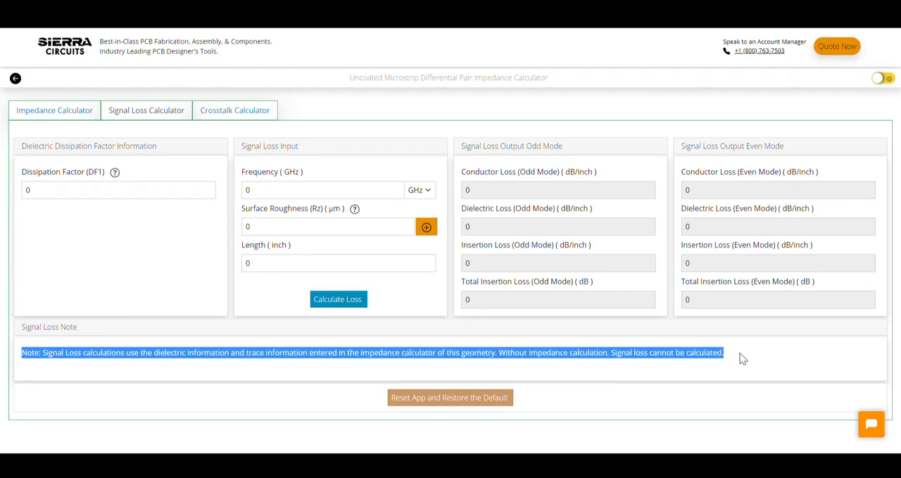
{"action": "left_click", "coordinate": [118, 190]}
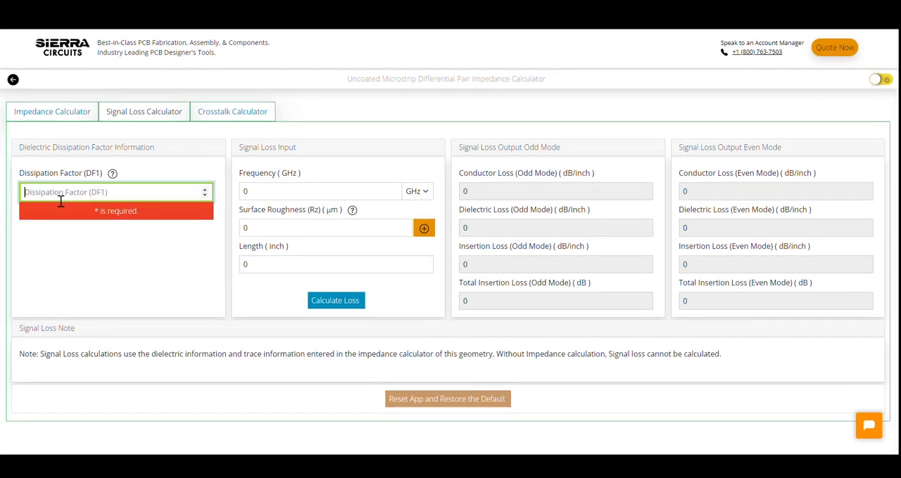
{"action": "type", "text": "0.025"}
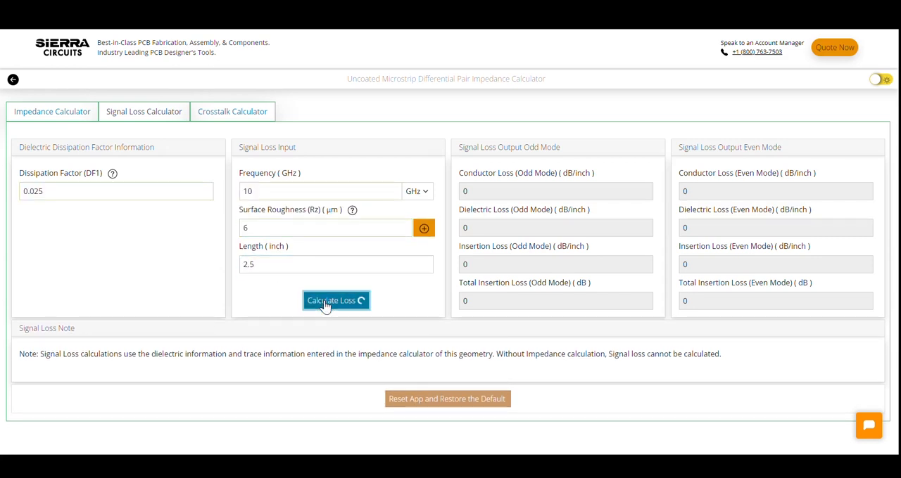
{"action": "left_click", "coordinate": [335, 301]}
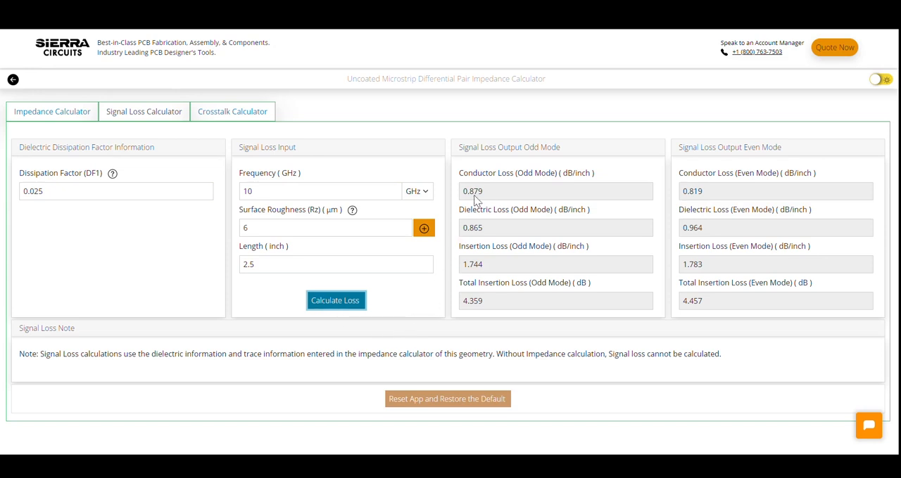
{"action": "mouse_move", "coordinate": [718, 176]}
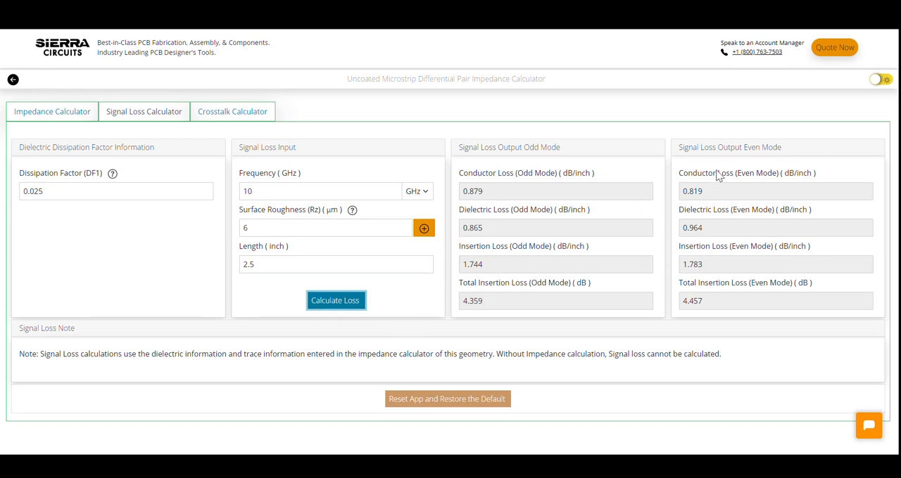
{"action": "mouse_move", "coordinate": [373, 330]}
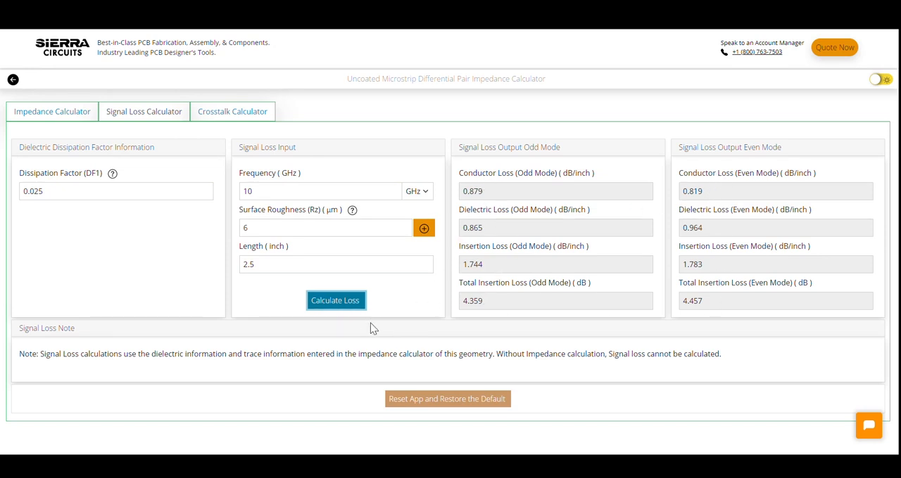
Step: Compute crosstalk for 1-inch coupling, 100 ps rise time and 2 V: NEXT 1.248E-01, FEXT -9.263E-02
{"action": "left_click", "coordinate": [232, 112]}
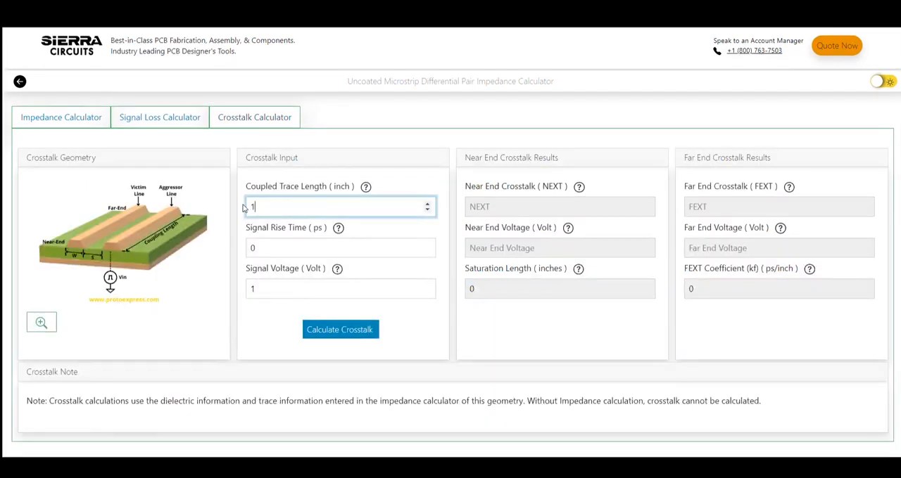
{"action": "left_click", "coordinate": [340, 249]}
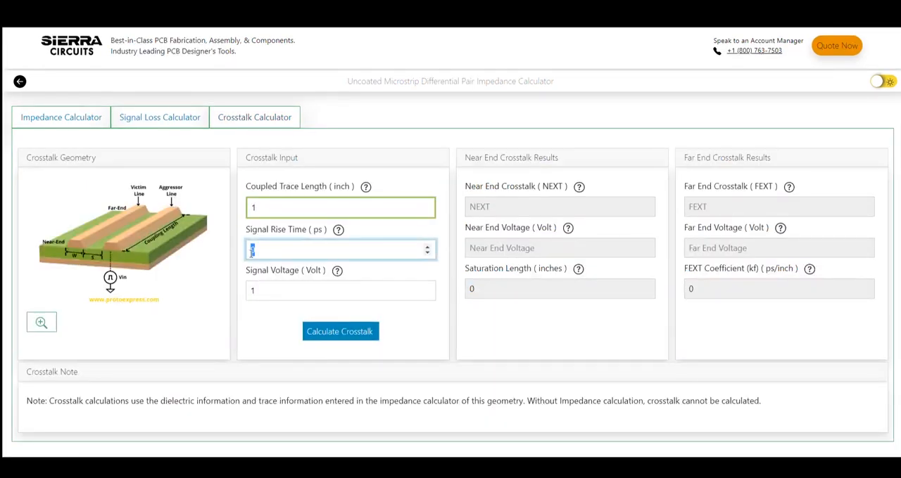
{"action": "type", "text": "100"}
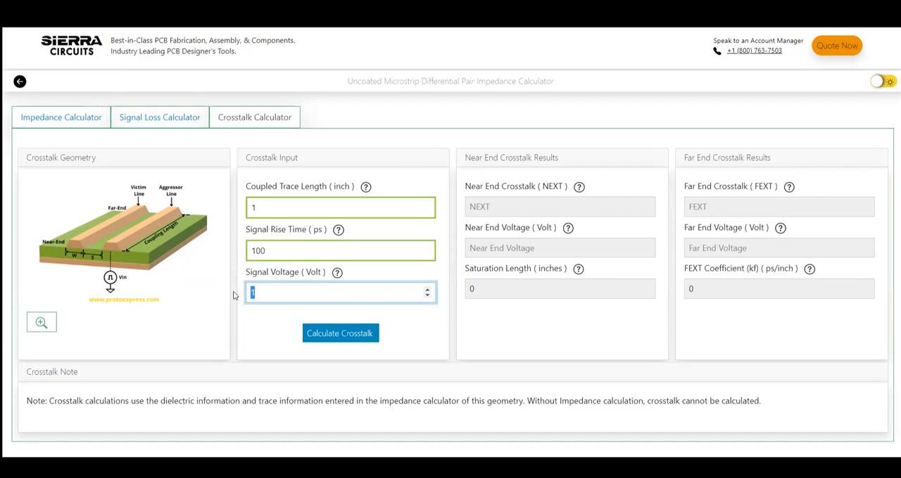
{"action": "type", "text": "2"}
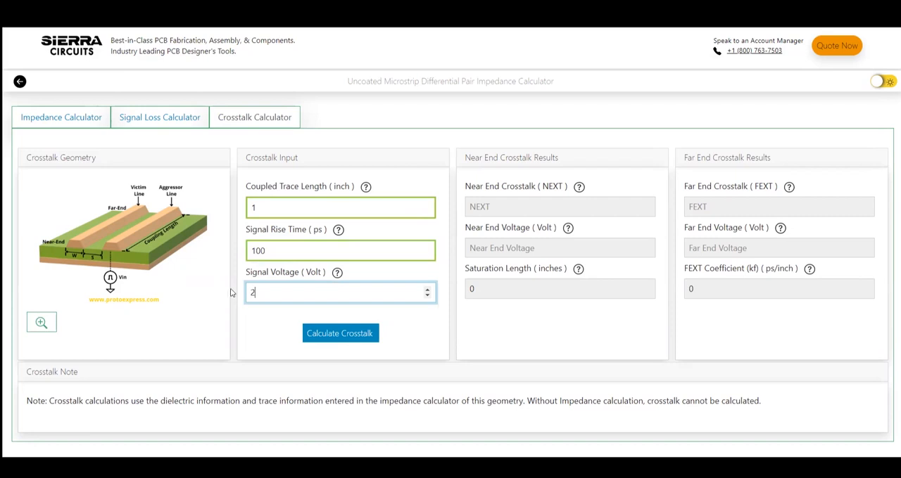
{"action": "left_click", "coordinate": [340, 333]}
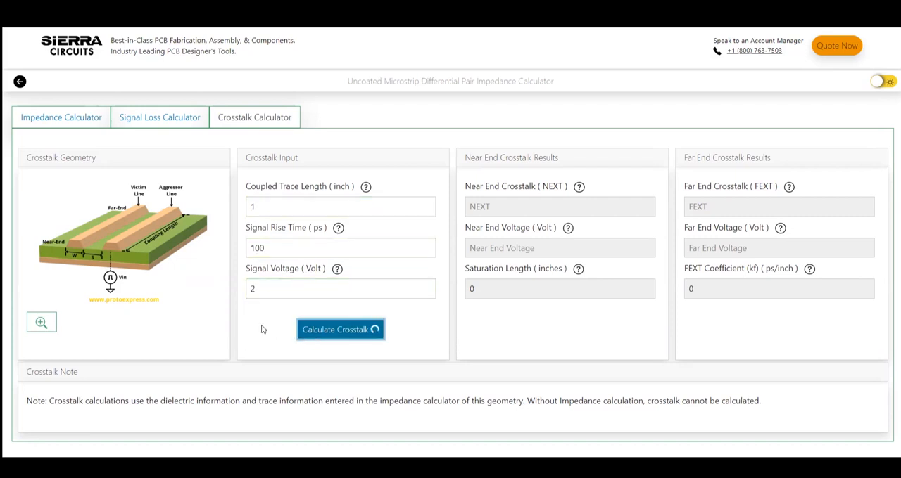
{"action": "left_click", "coordinate": [340, 329]}
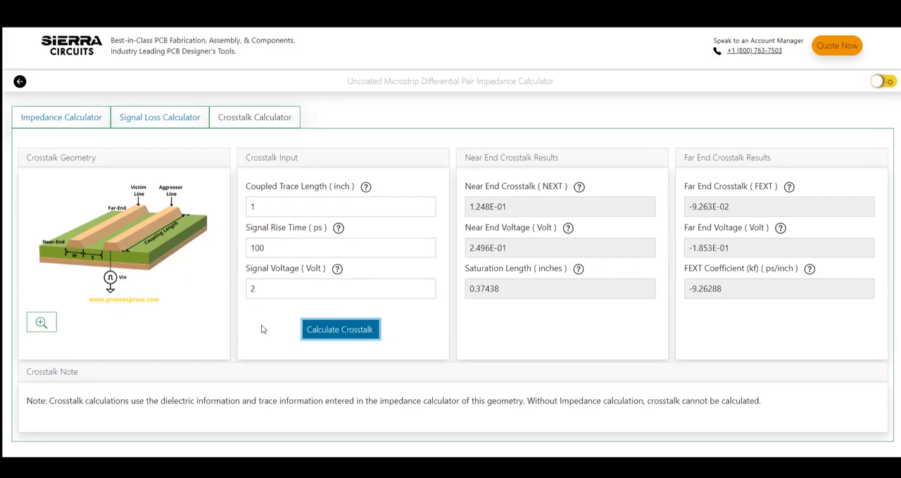
Step: Return to the Sierra Circuits design tools page and show the Designer's Tools calculators list
{"action": "left_click", "coordinate": [62, 117]}
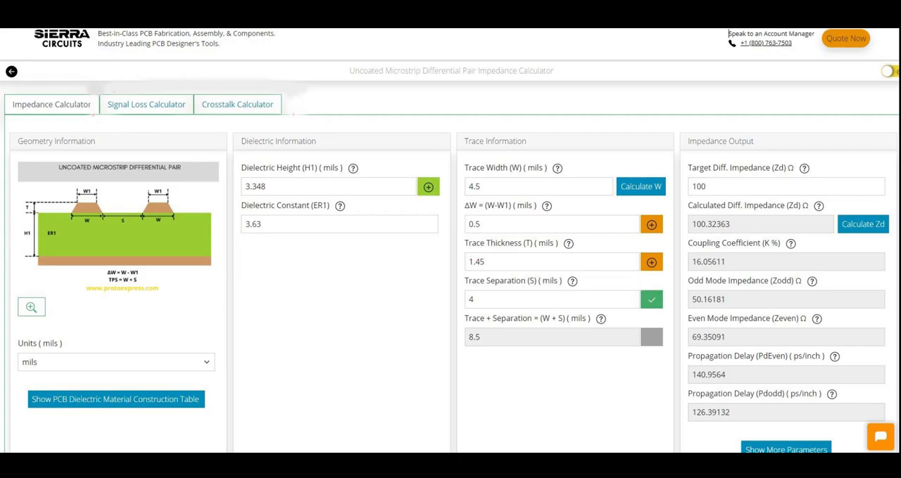
{"action": "left_click", "coordinate": [11, 71]}
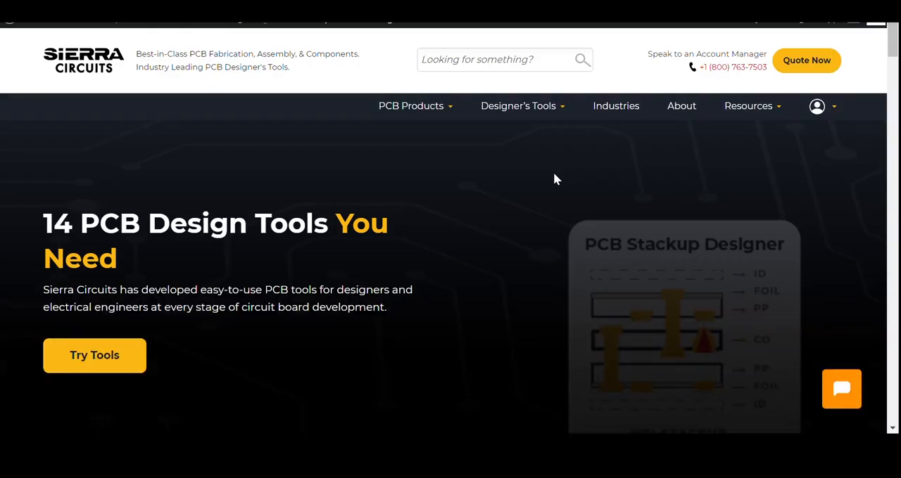
{"action": "left_click", "coordinate": [518, 105]}
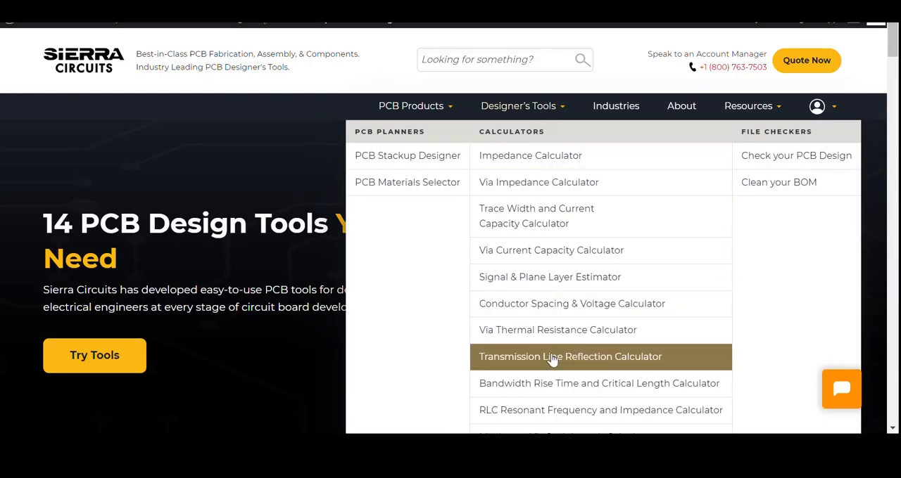
{"action": "mouse_move", "coordinate": [771, 138]}
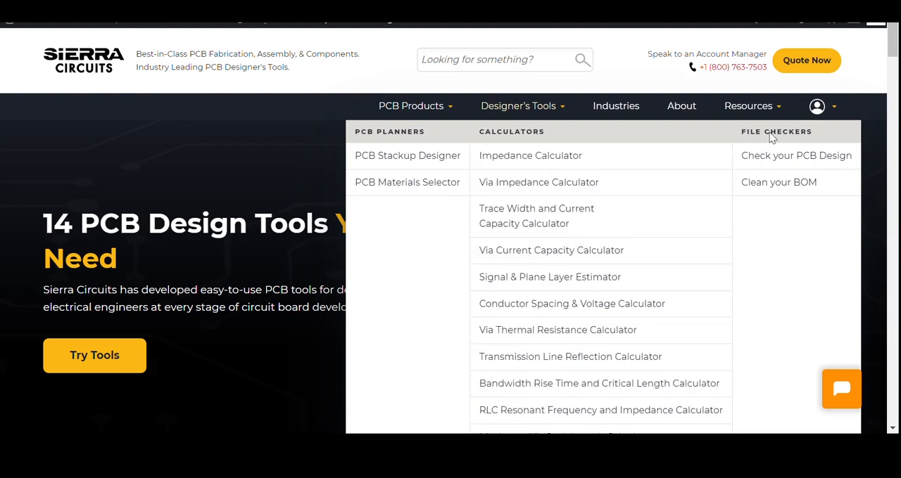